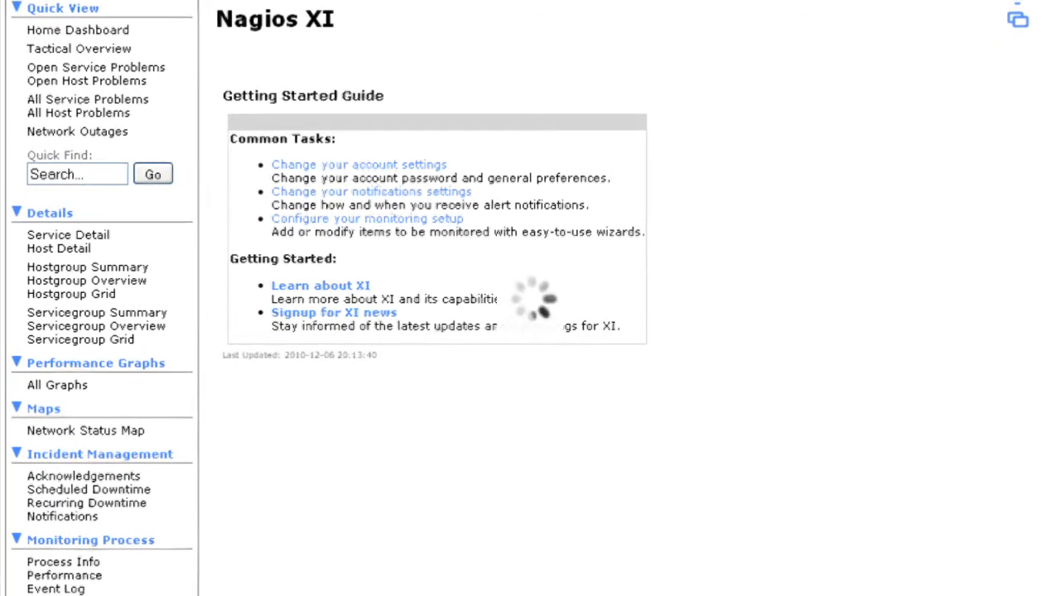
Go to My Account Settings from the Configure options.
click(367, 218)
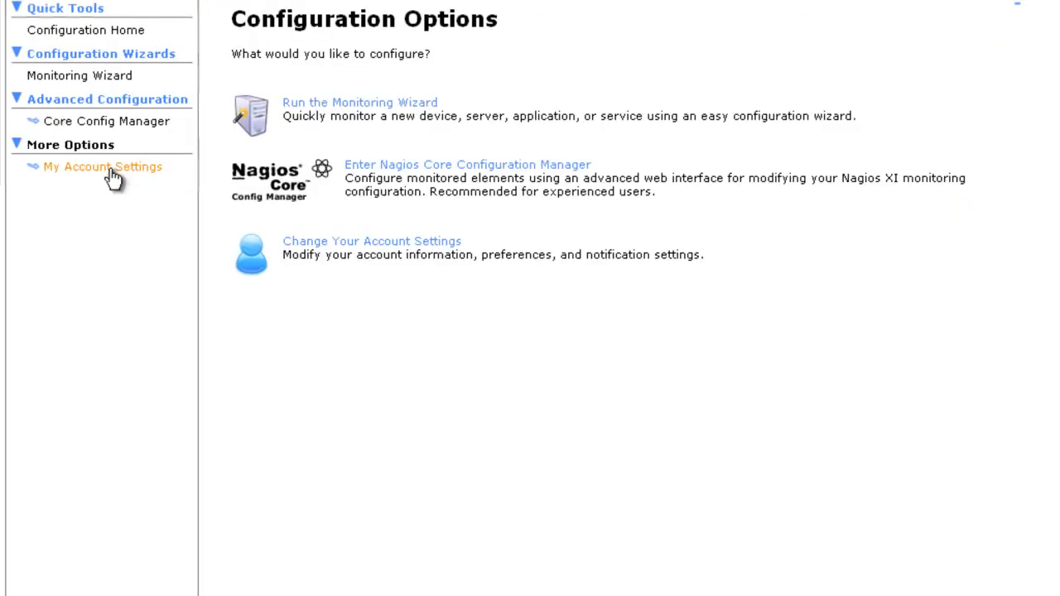
click(103, 167)
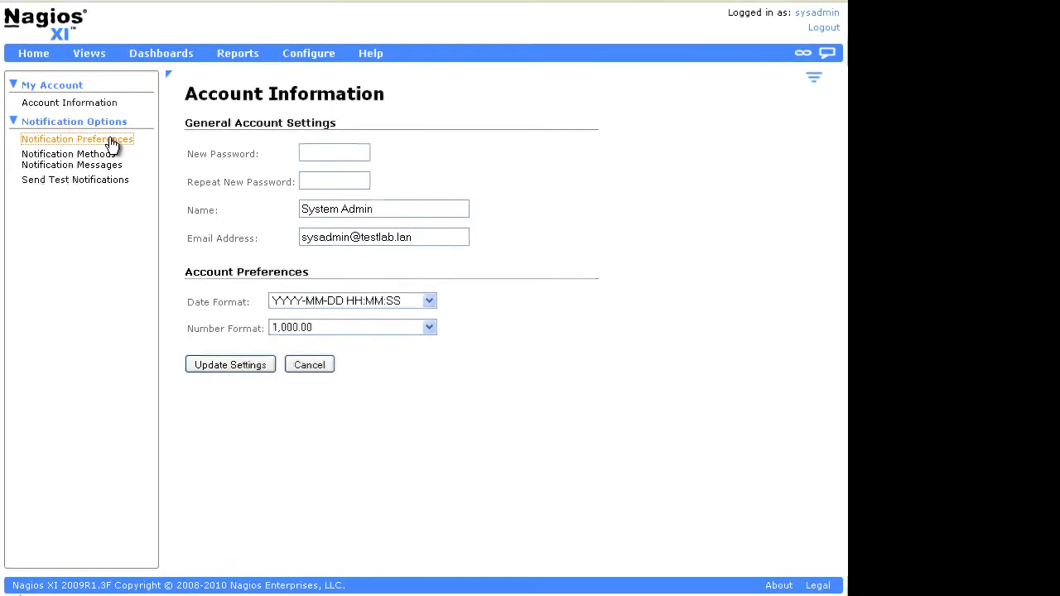
Show the Notification Preferences page from the Notification Options sidebar.
click(76, 139)
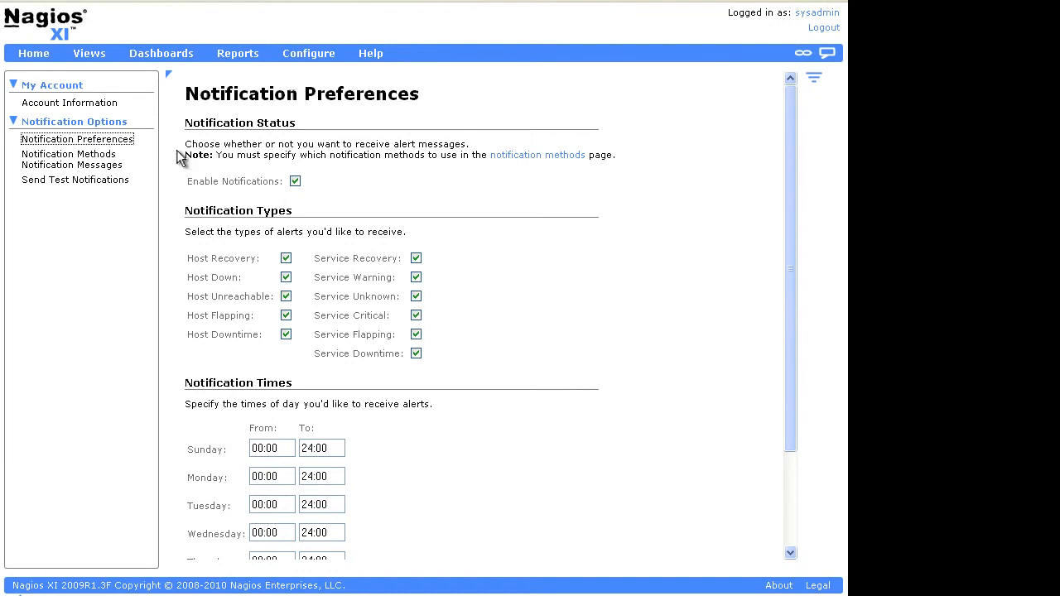
mouse_move(290, 195)
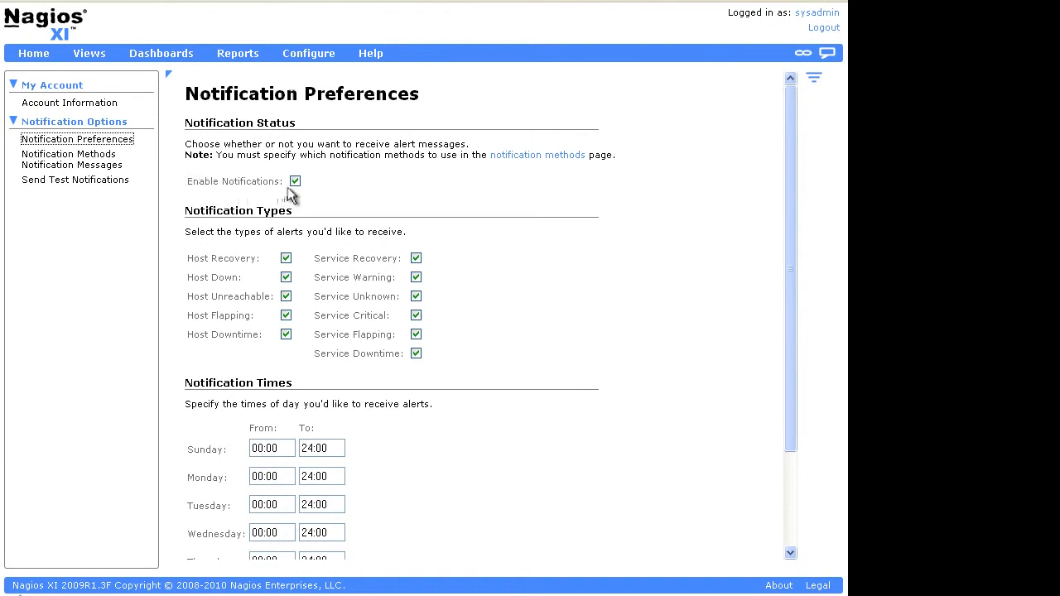
mouse_move(277, 234)
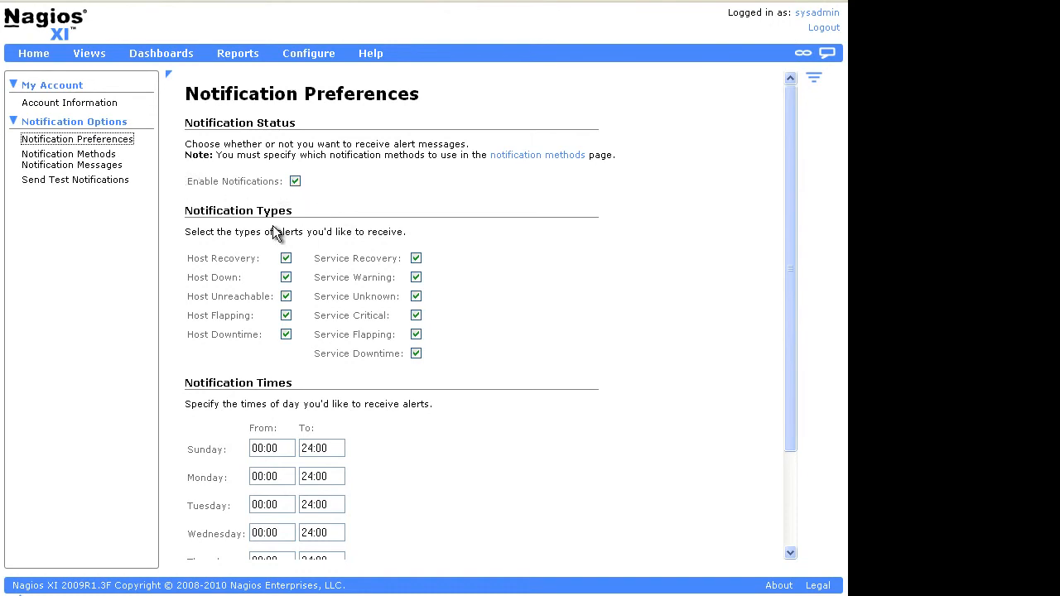
mouse_move(252, 228)
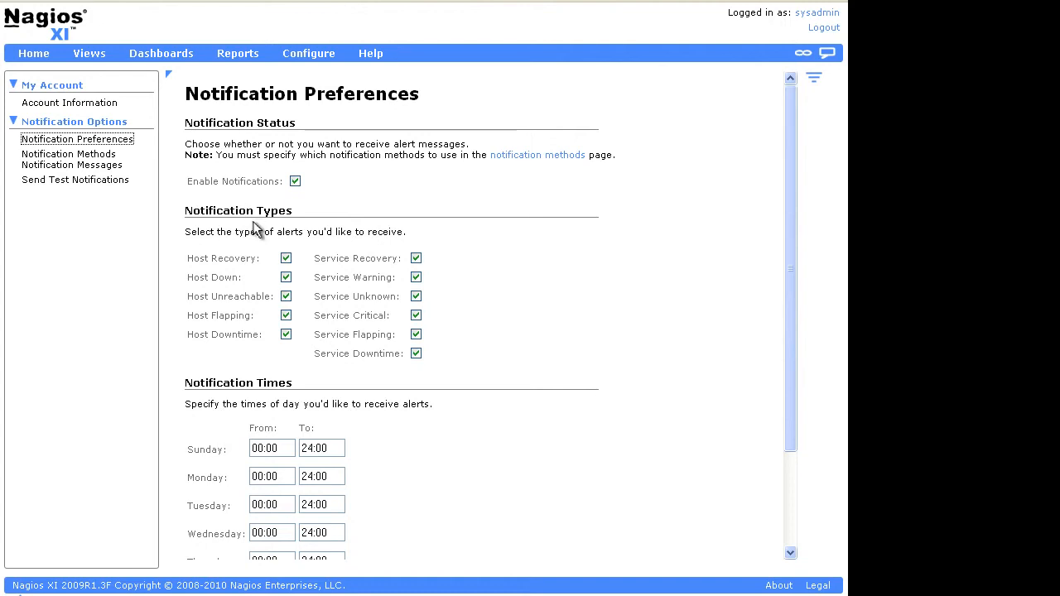
mouse_move(277, 232)
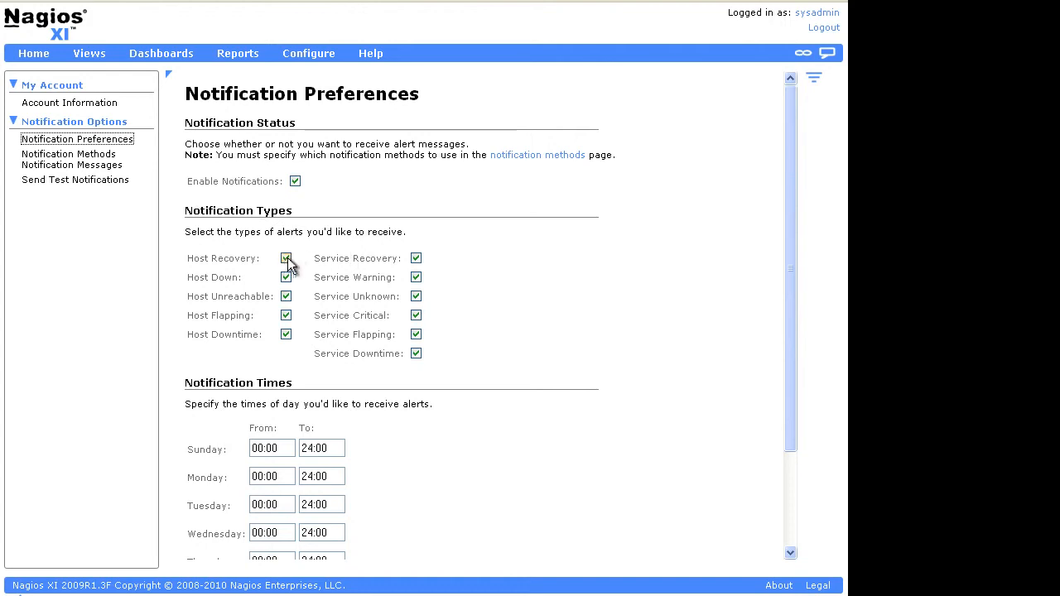
Uncheck Host Recovery under Notification Types.
click(286, 258)
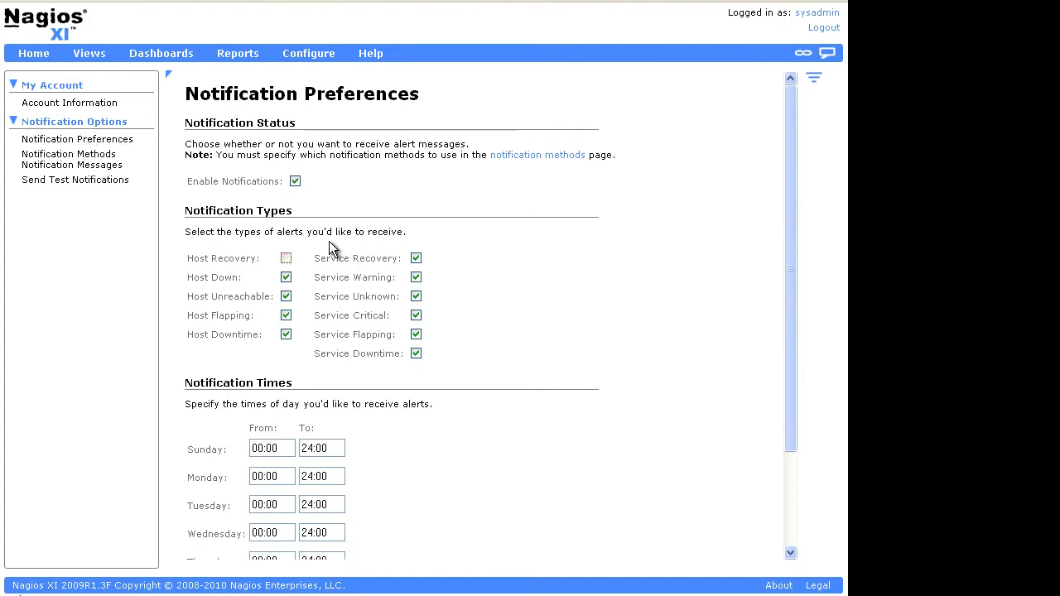
mouse_move(731, 68)
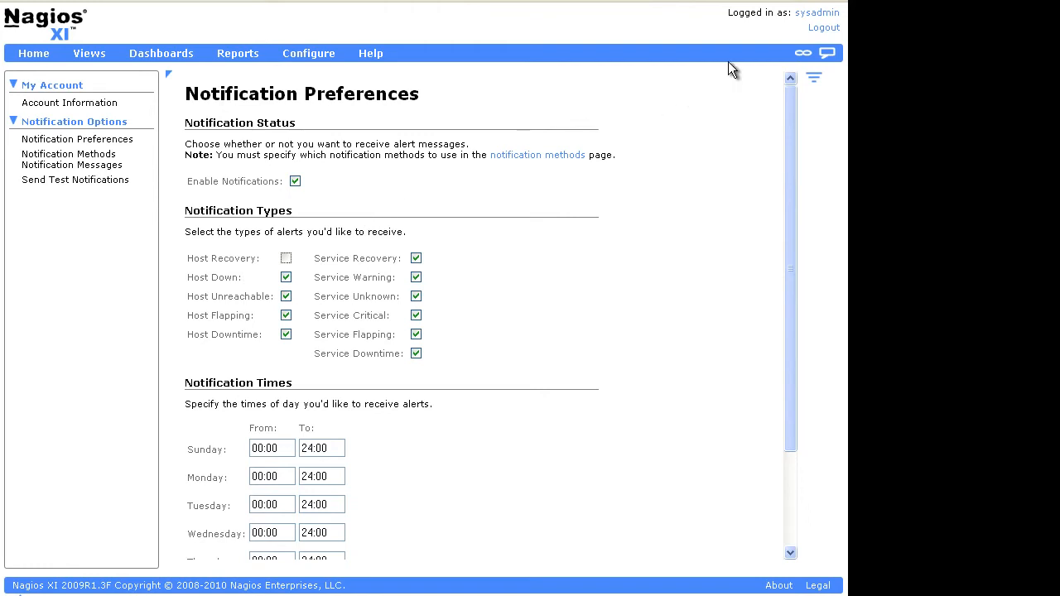
mouse_move(825, 27)
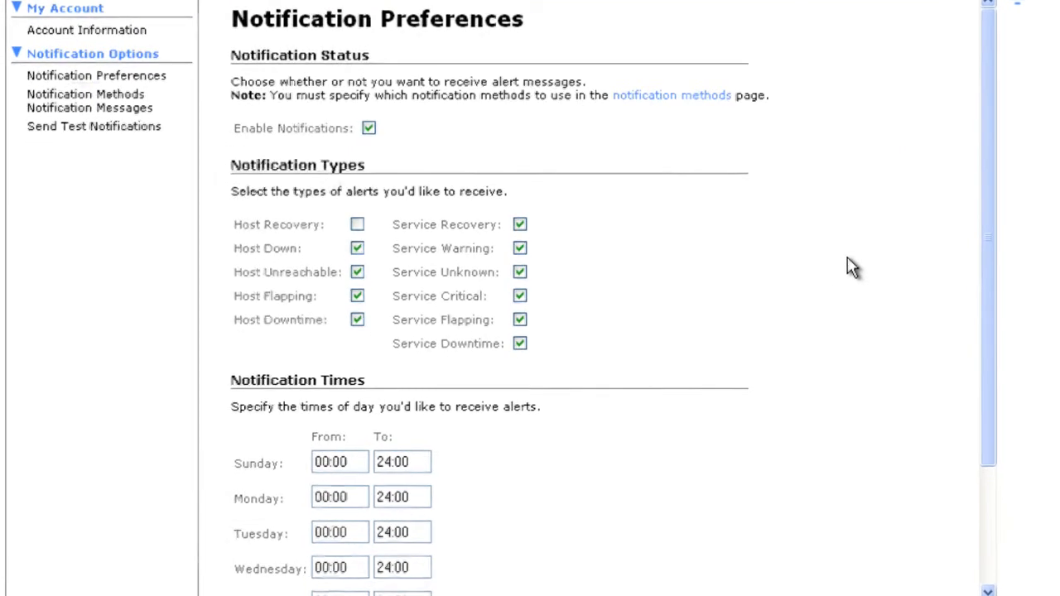
Save the notification preferences with Update Settings, confirming 'Notification preferences updated'.
scroll(down, 3)
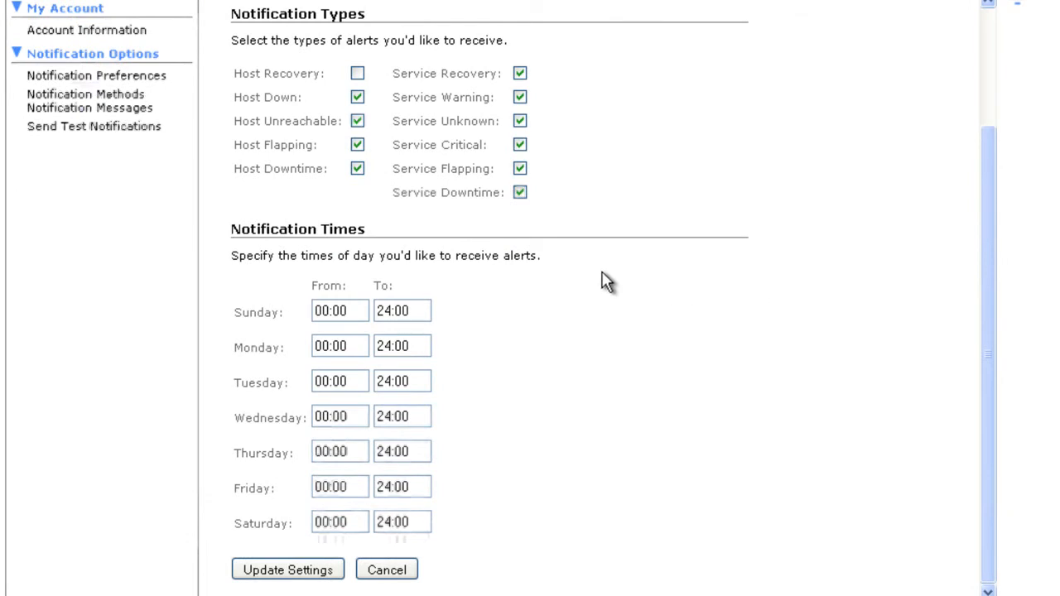
mouse_move(555, 279)
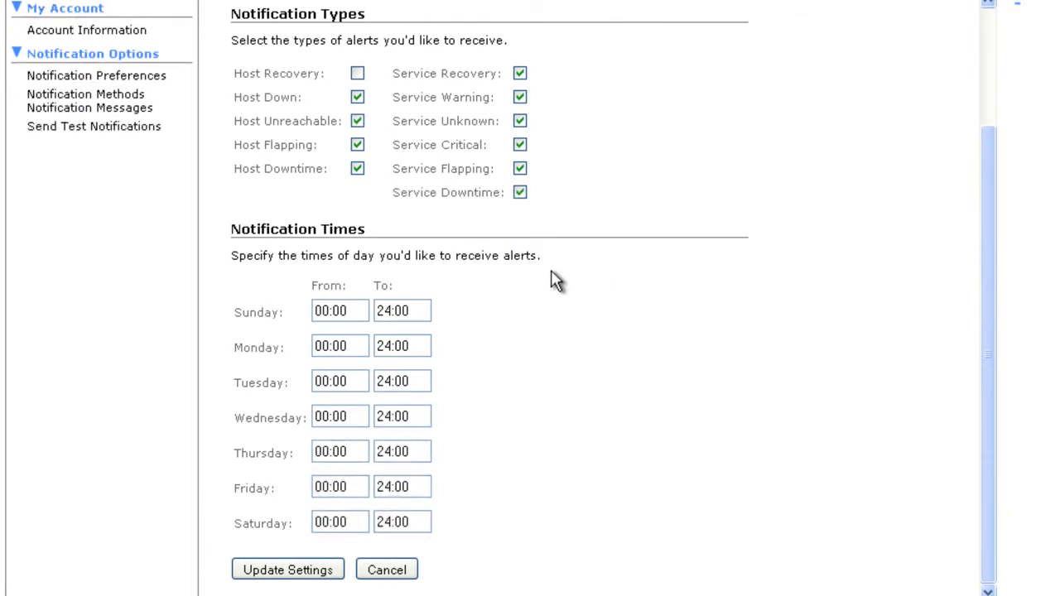
mouse_move(493, 305)
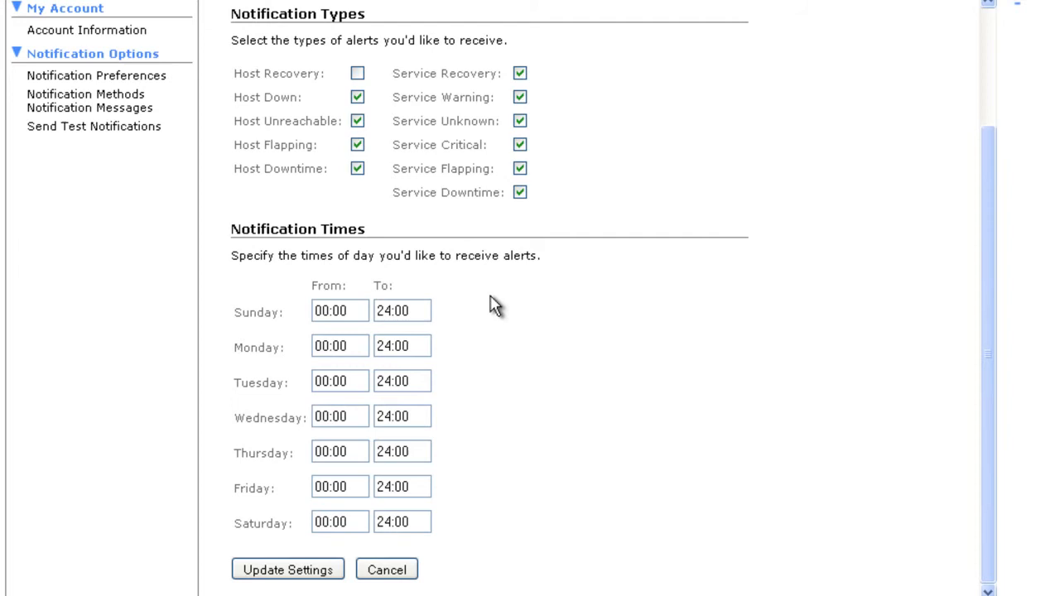
mouse_move(402, 505)
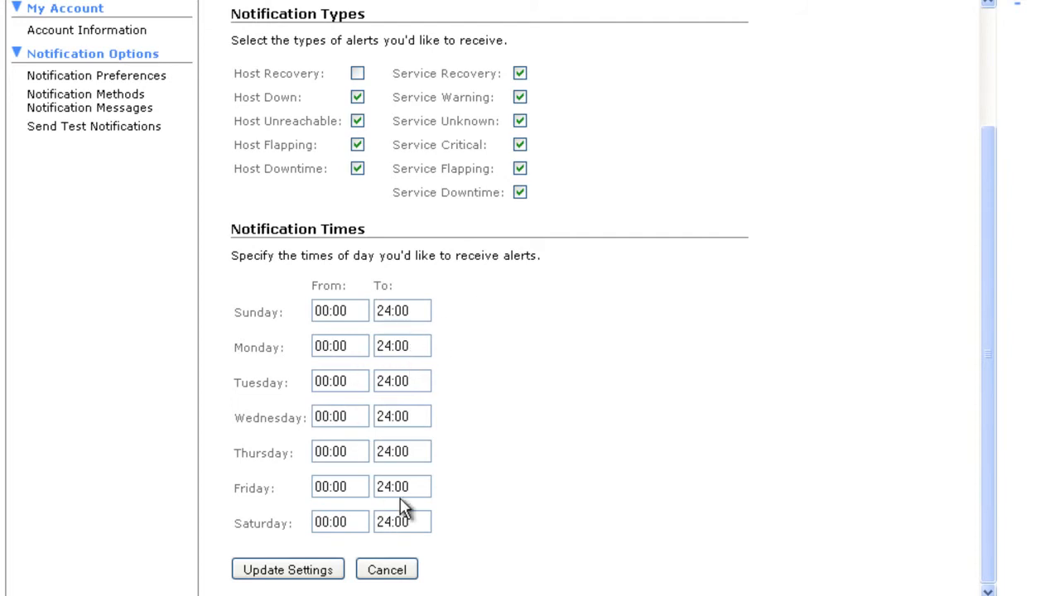
scroll(up, 3)
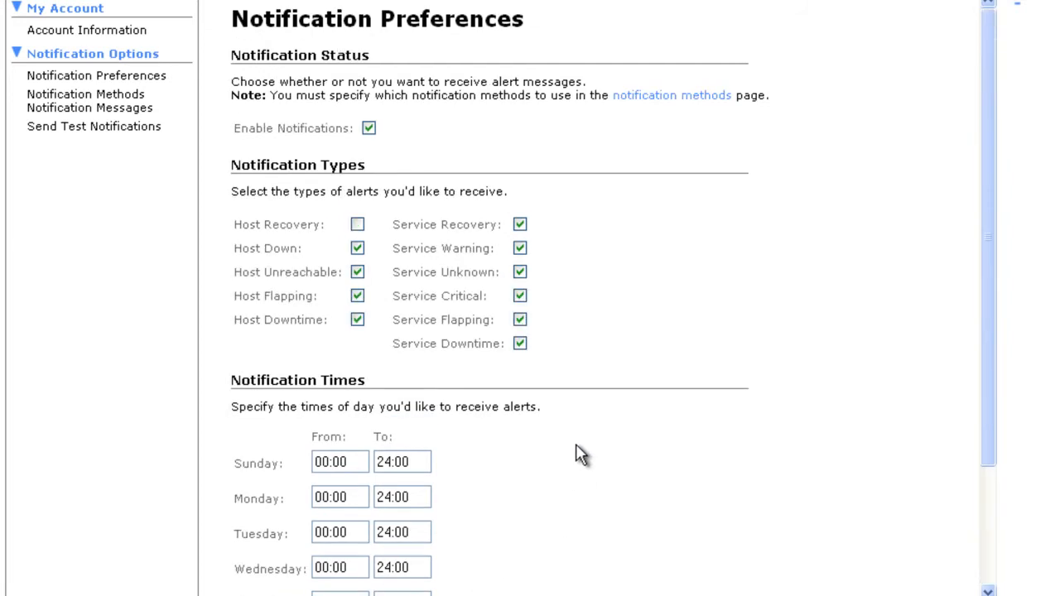
scroll(down, 3)
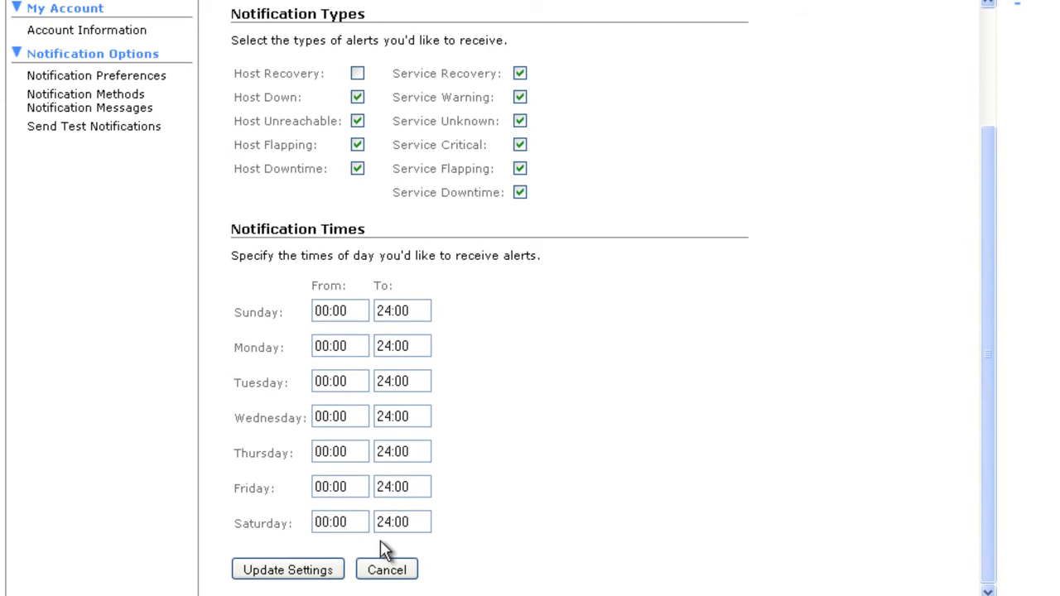
click(287, 570)
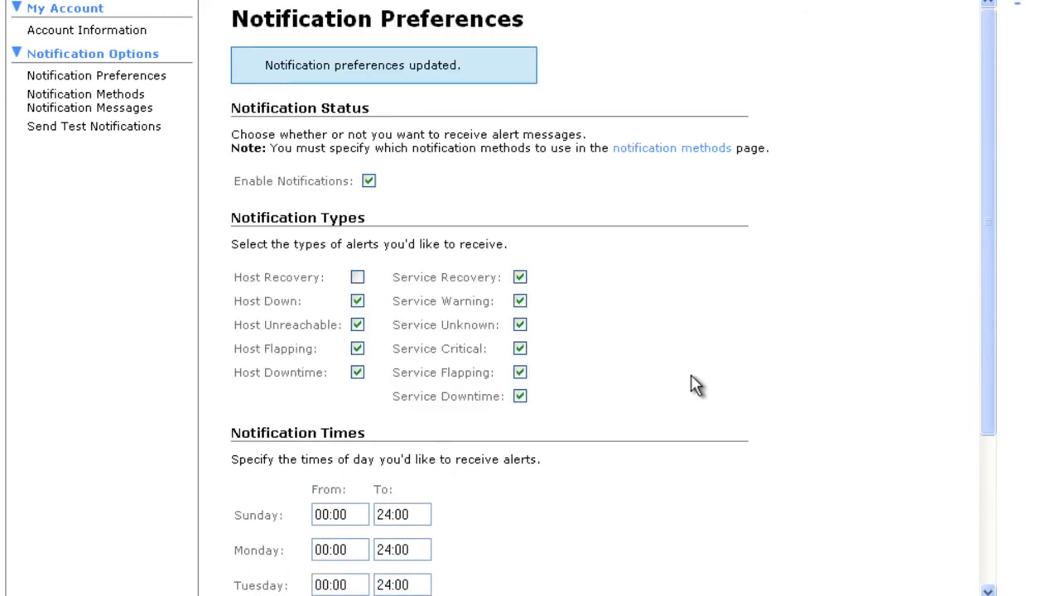